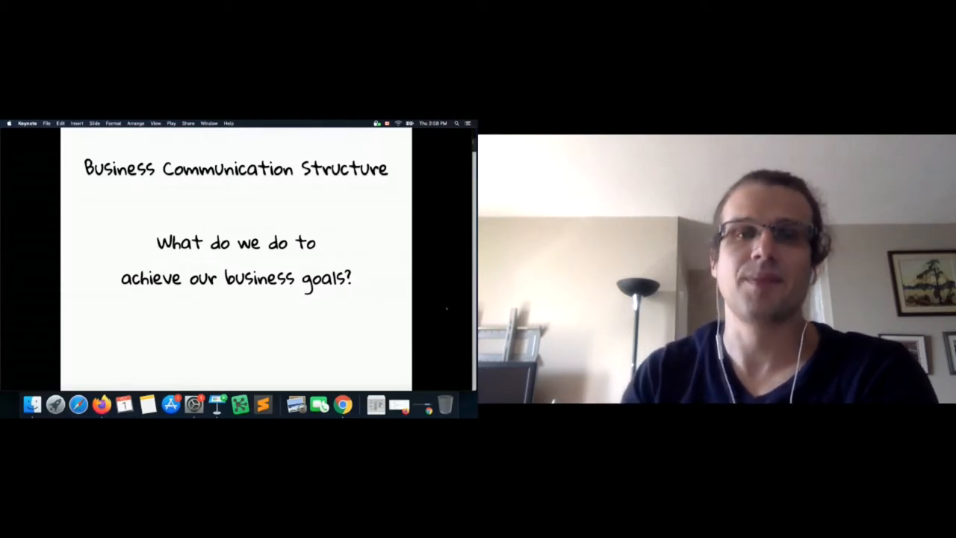
pyautogui.press('right')
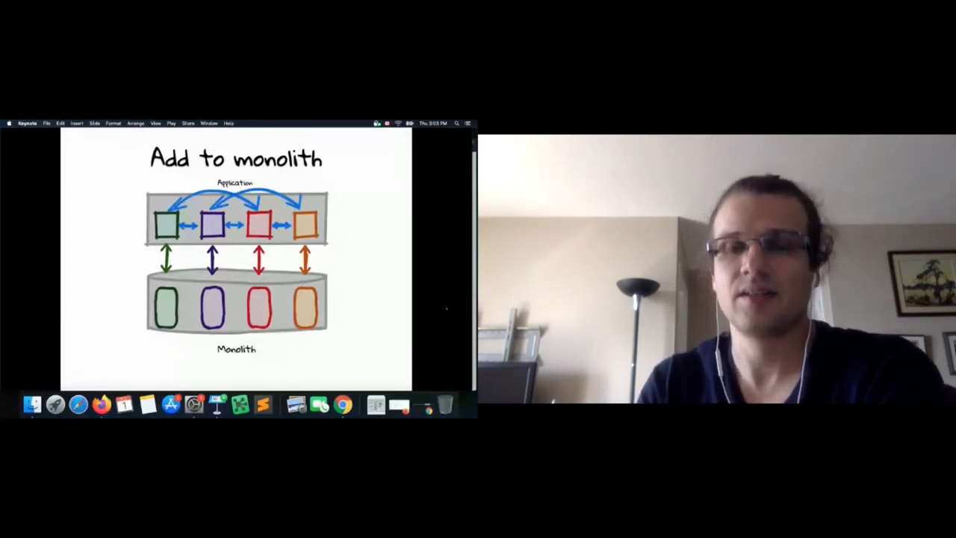
pyautogui.press('right')
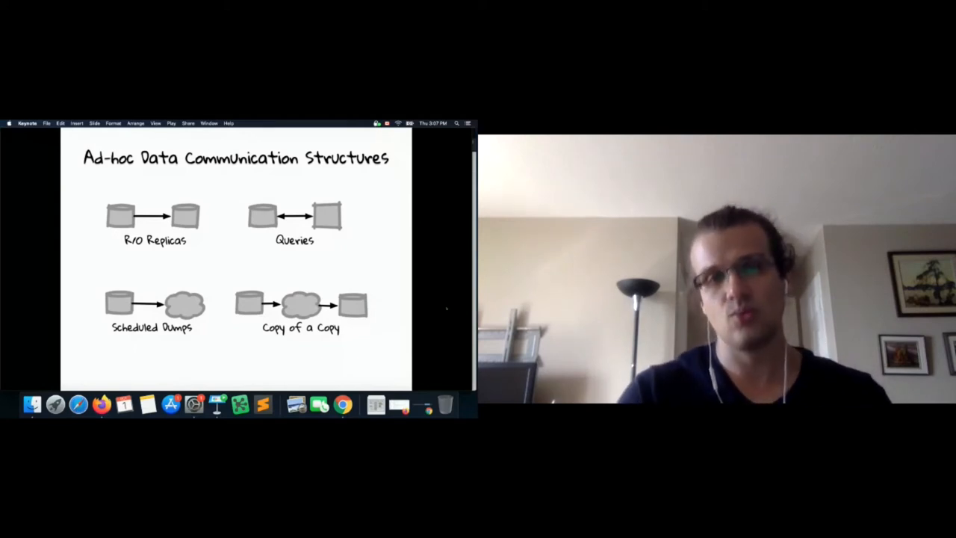
pyautogui.press('right')
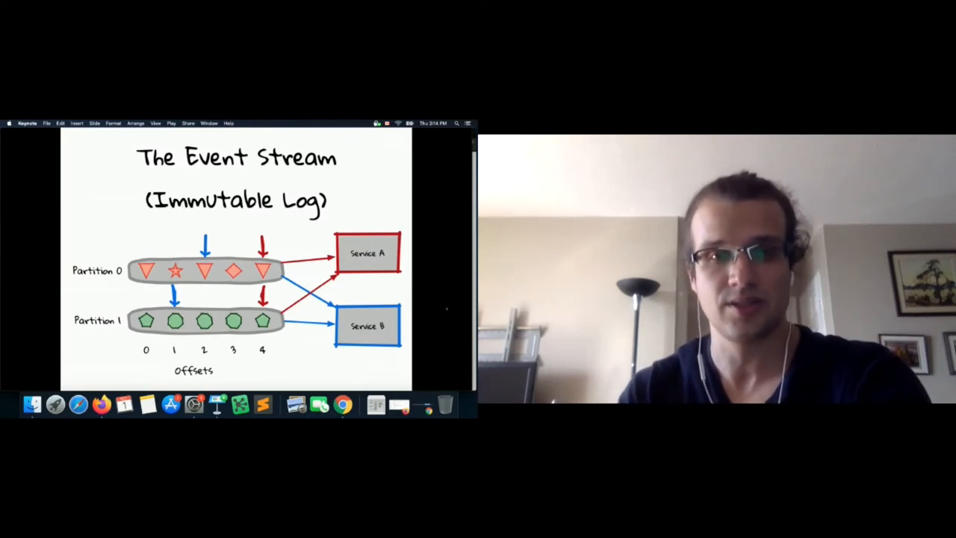
pyautogui.press('right')
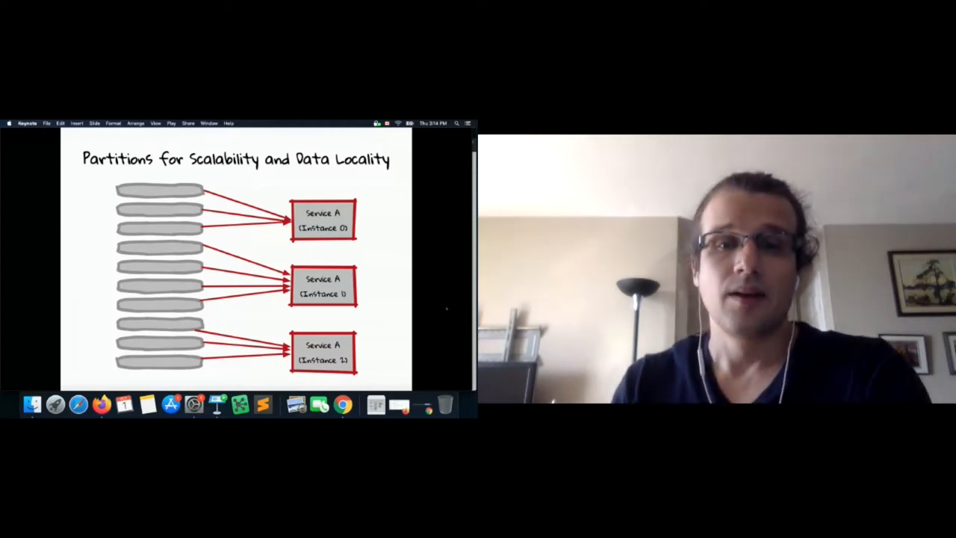
pyautogui.press('right')
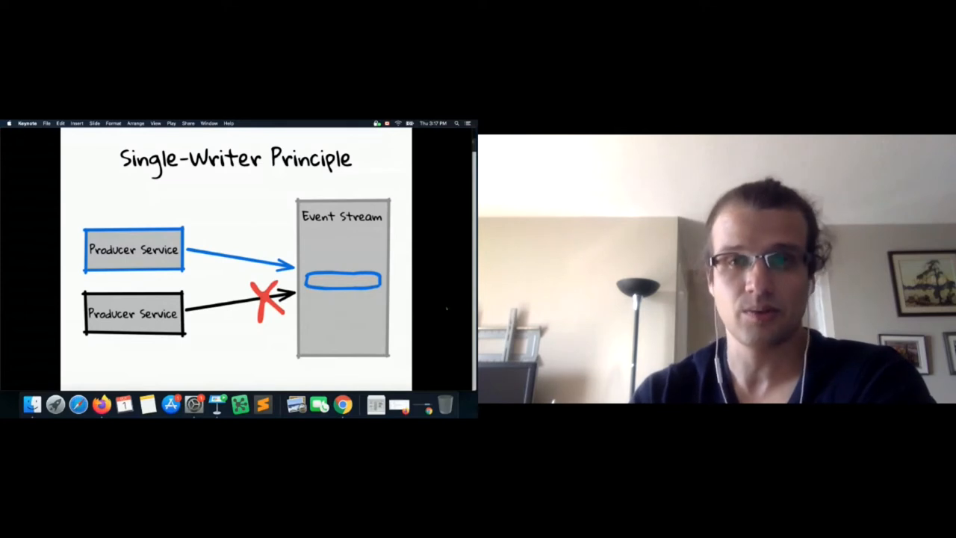
pyautogui.press('right')
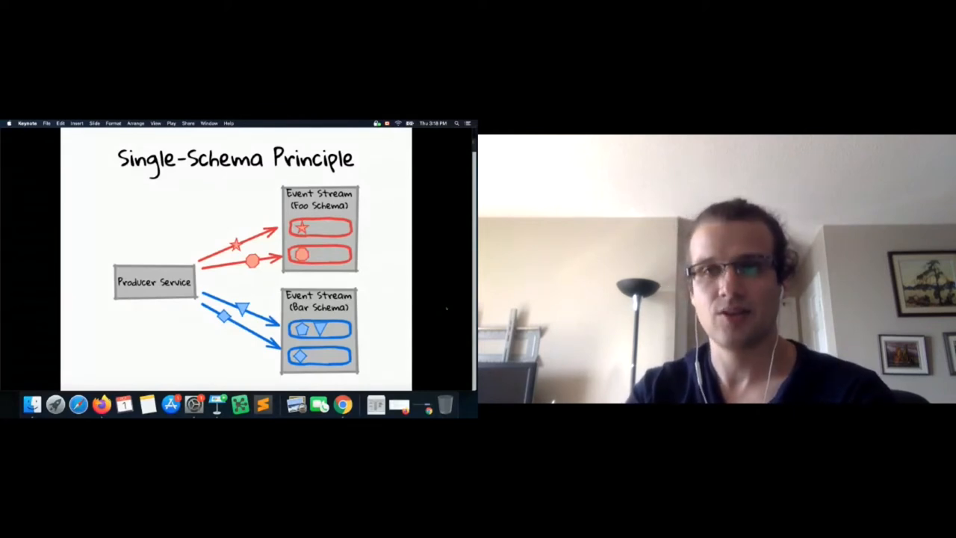
pyautogui.press('right')
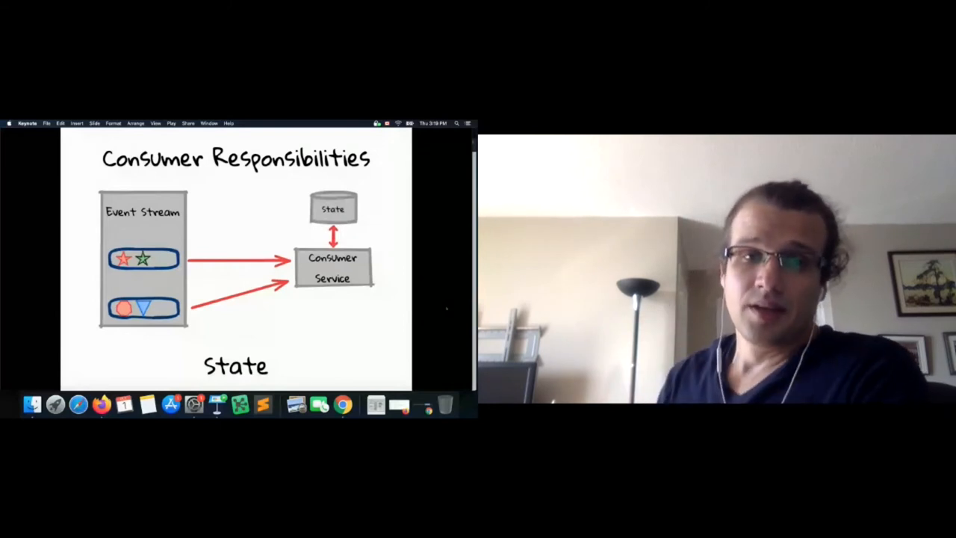
pyautogui.press('right')
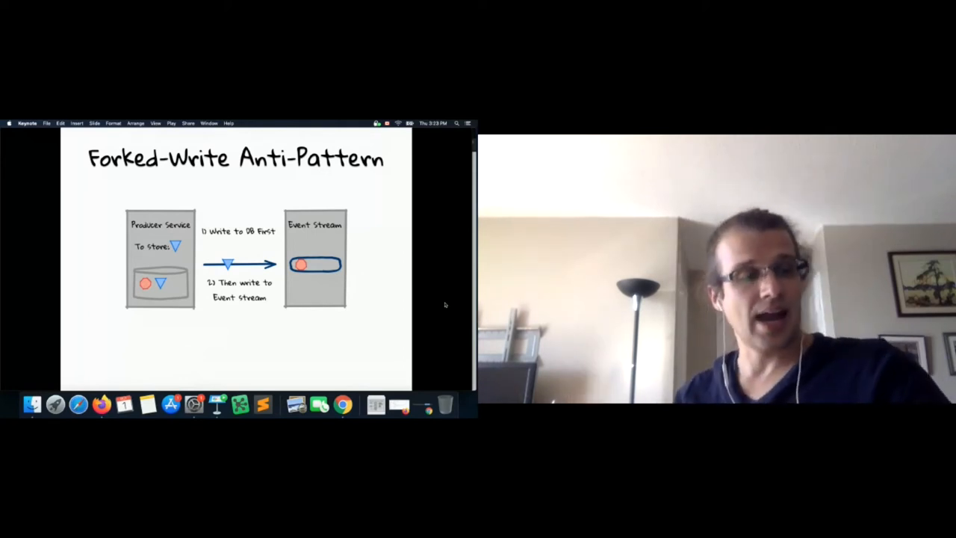
pyautogui.press('right')
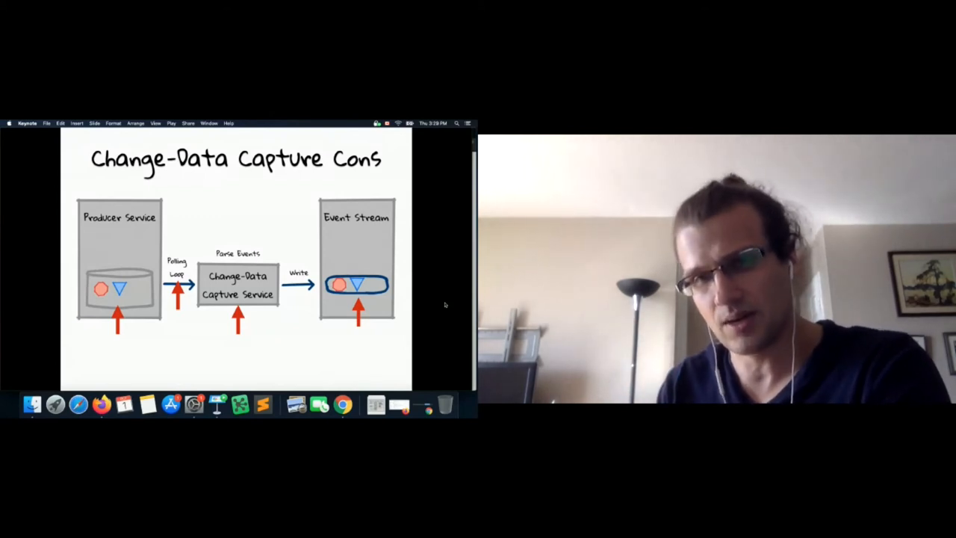
pyautogui.press('right')
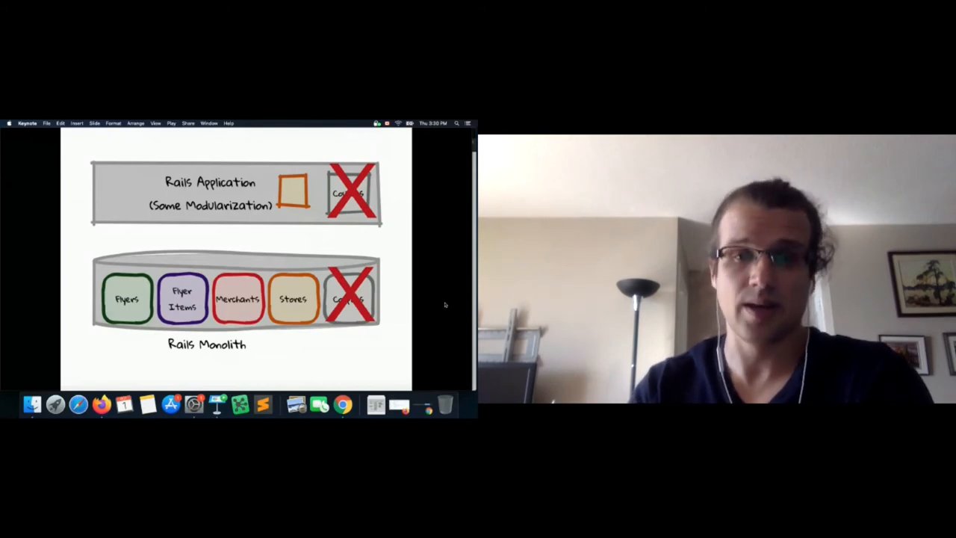
pyautogui.press('right')
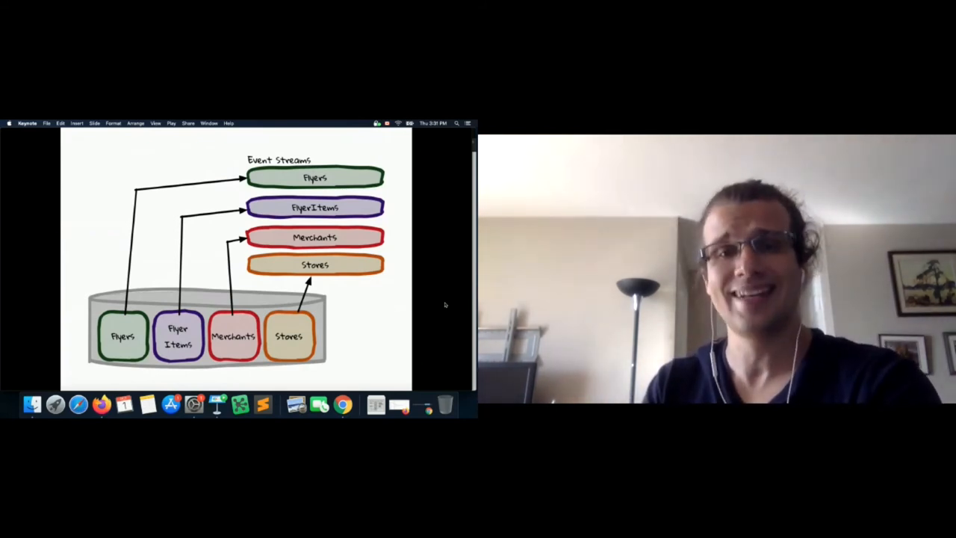
pyautogui.press('right')
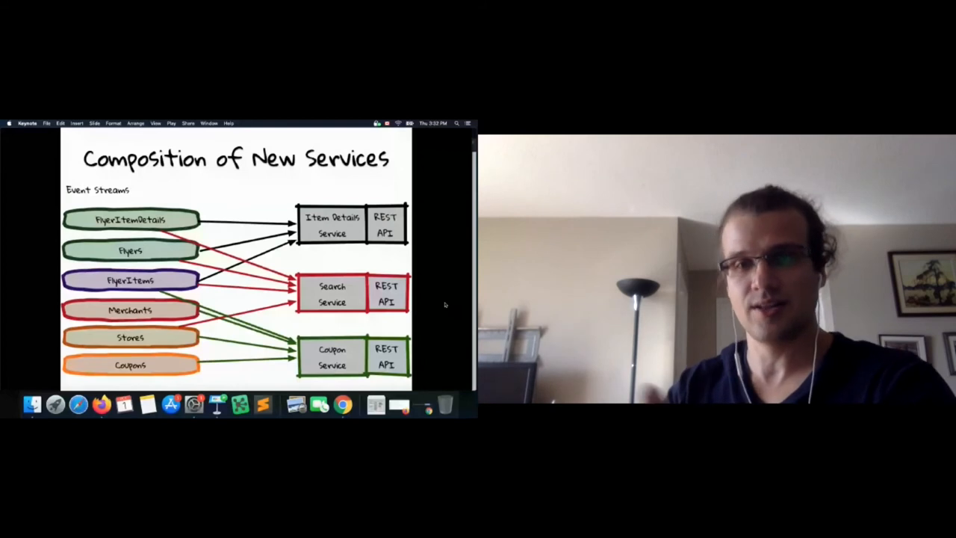
pyautogui.press('right')
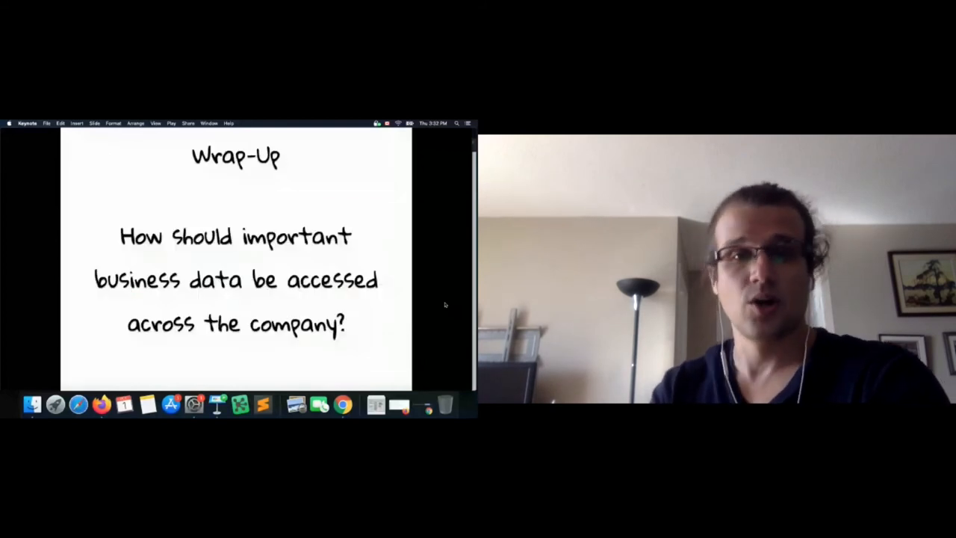